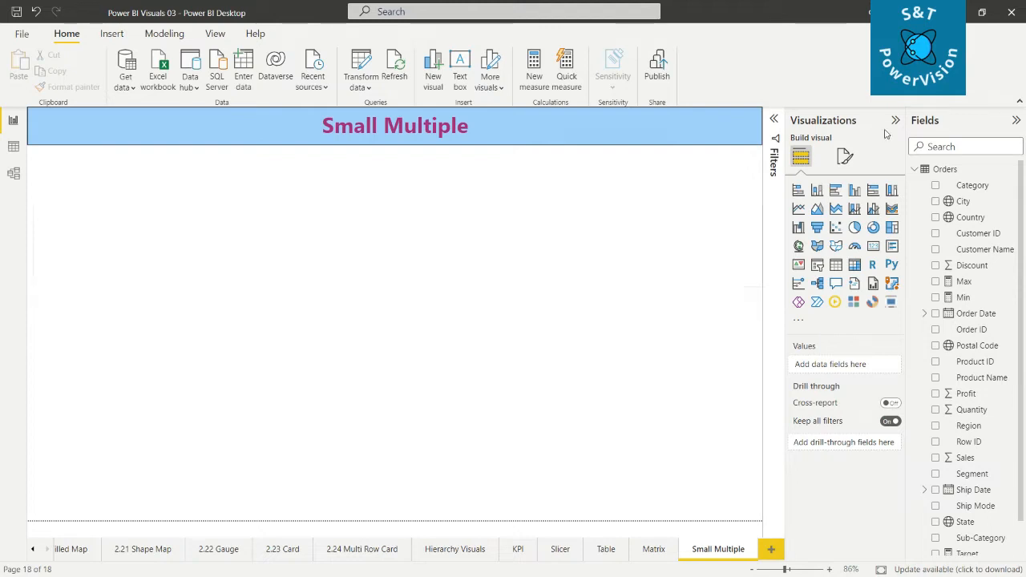
pyautogui.moveTo(817, 189)
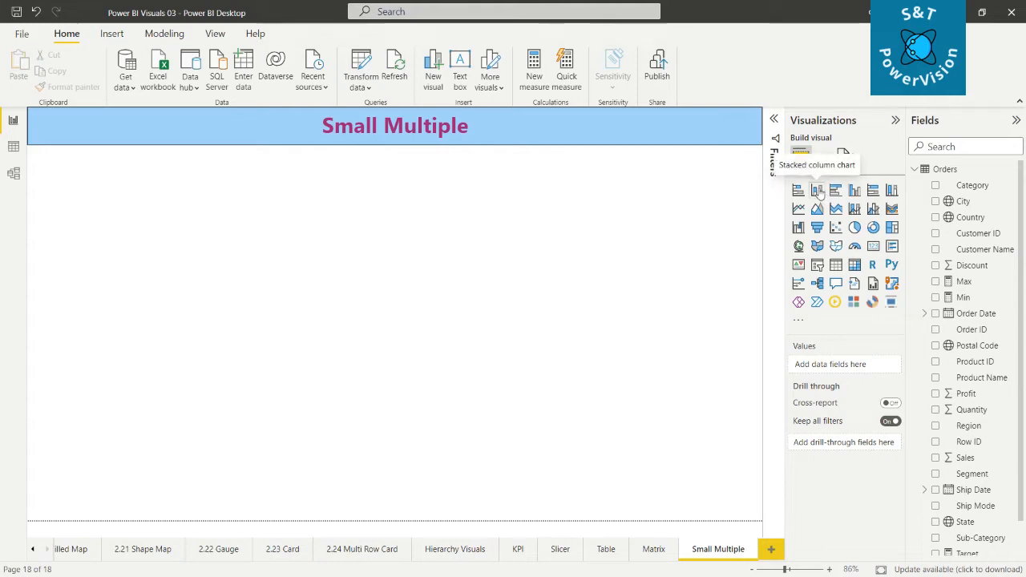
# - Insert a blank stacked column chart on the Small Multiple page and enlarge it
pyautogui.click(818, 189)
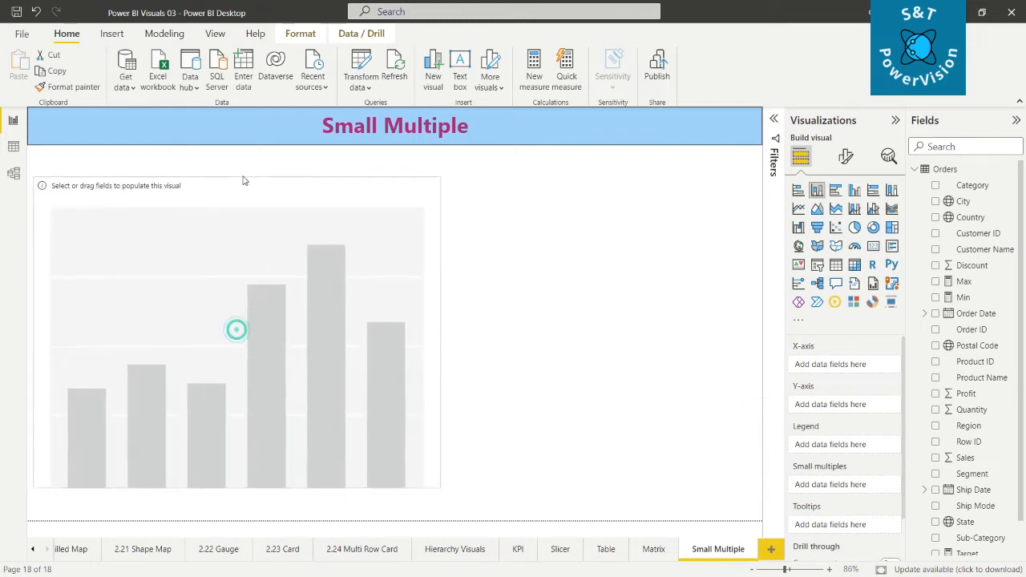
pyautogui.click(238, 330)
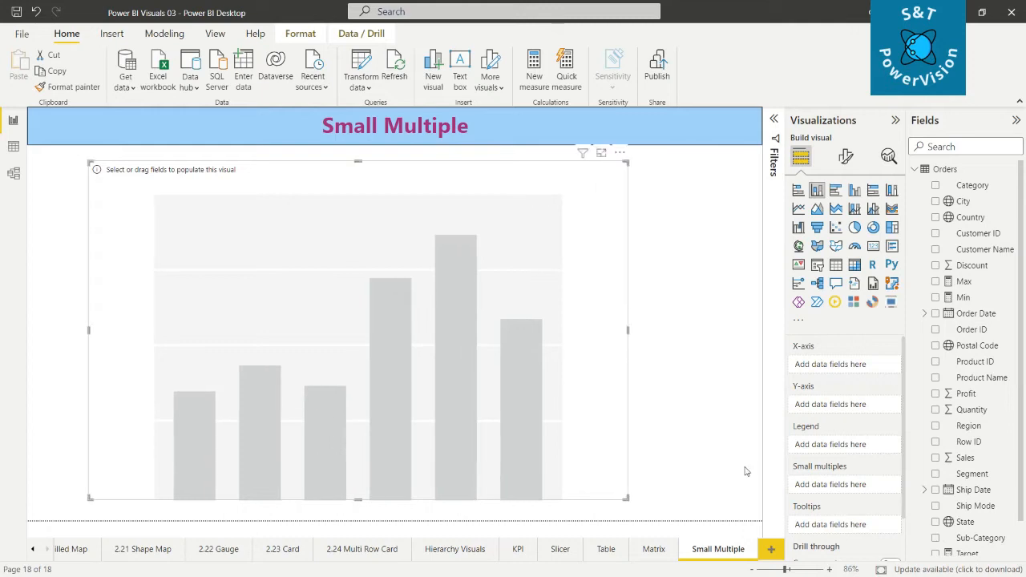
pyautogui.moveTo(836, 365)
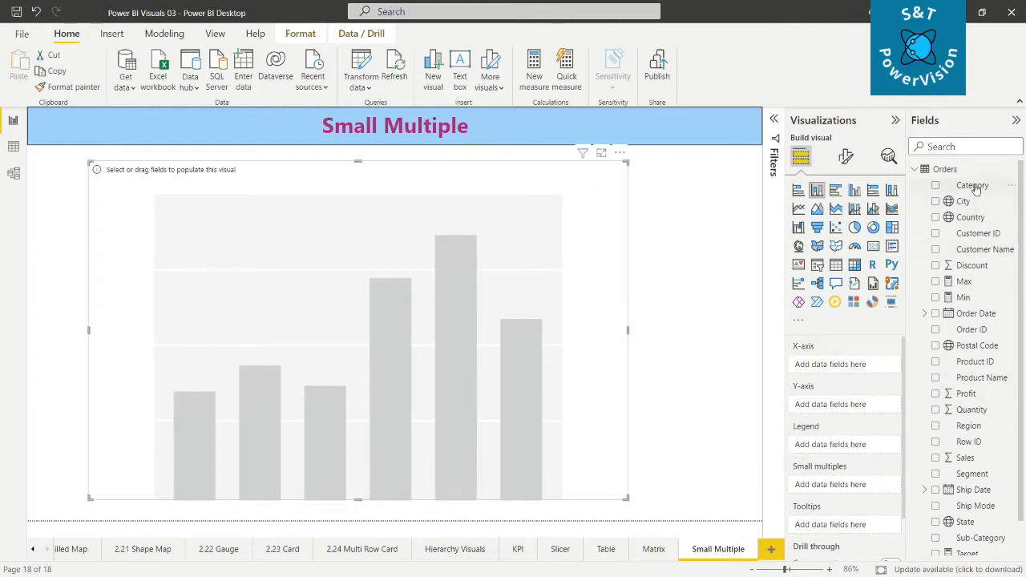
# - Plot Profit by Category: Category on the X-axis, Profit as the column values
pyautogui.click(936, 186)
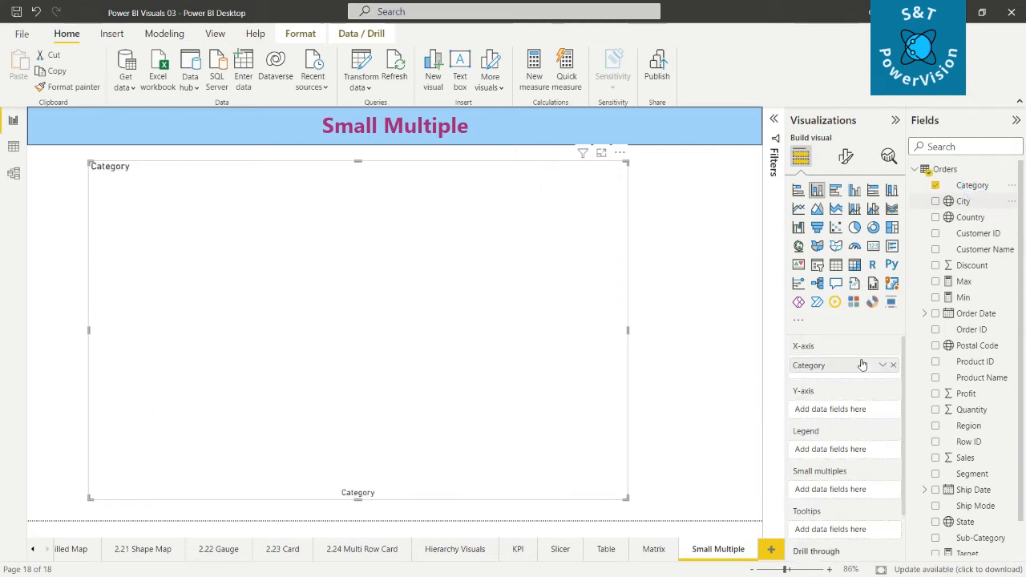
pyautogui.moveTo(987, 394)
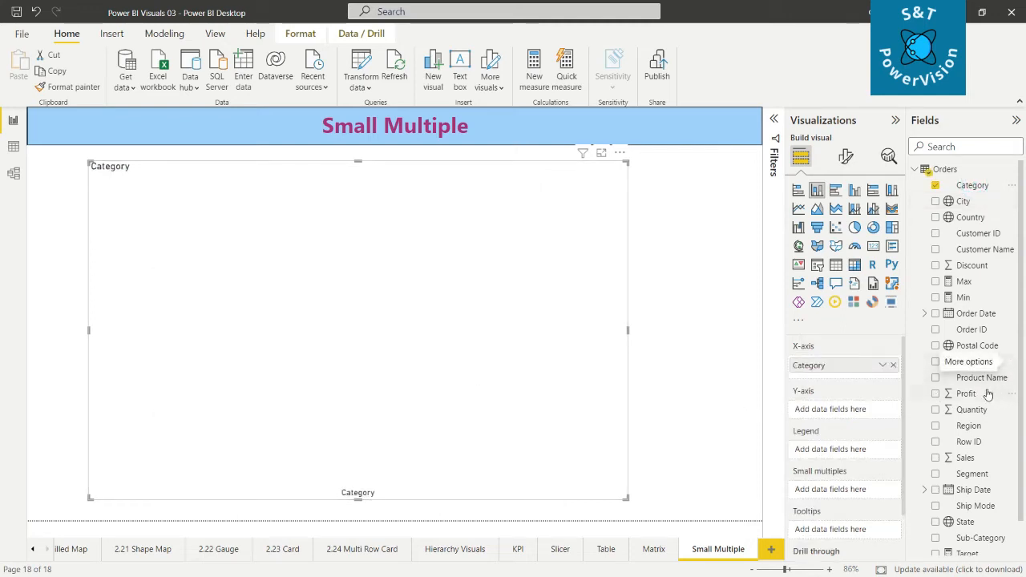
pyautogui.click(965, 392)
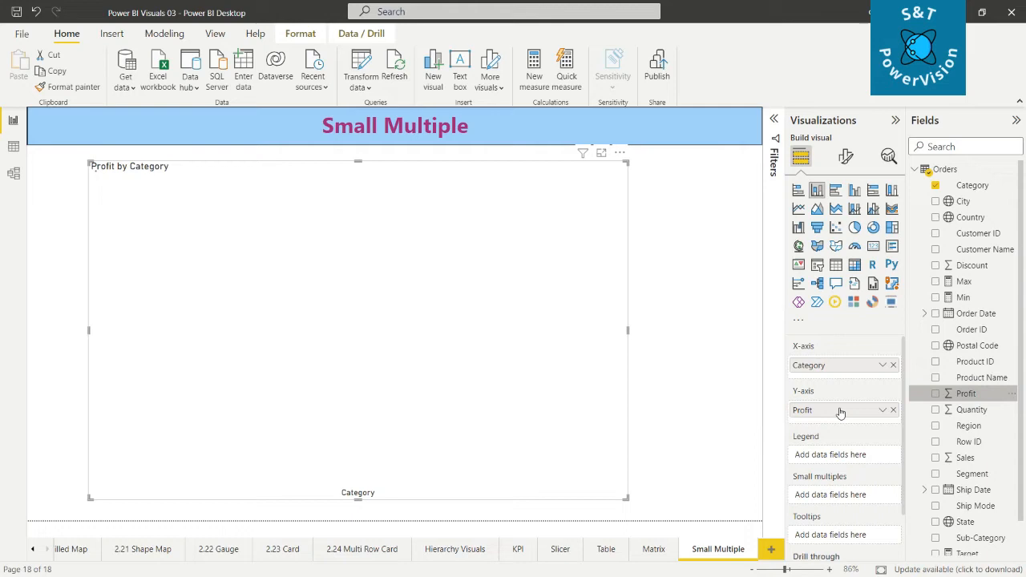
pyautogui.click(936, 395)
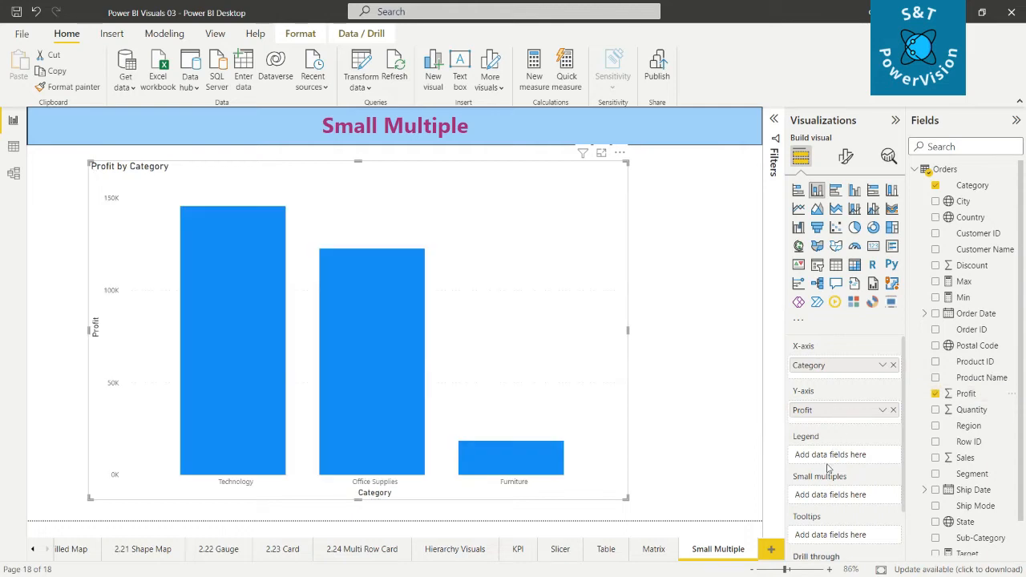
pyautogui.moveTo(830, 494)
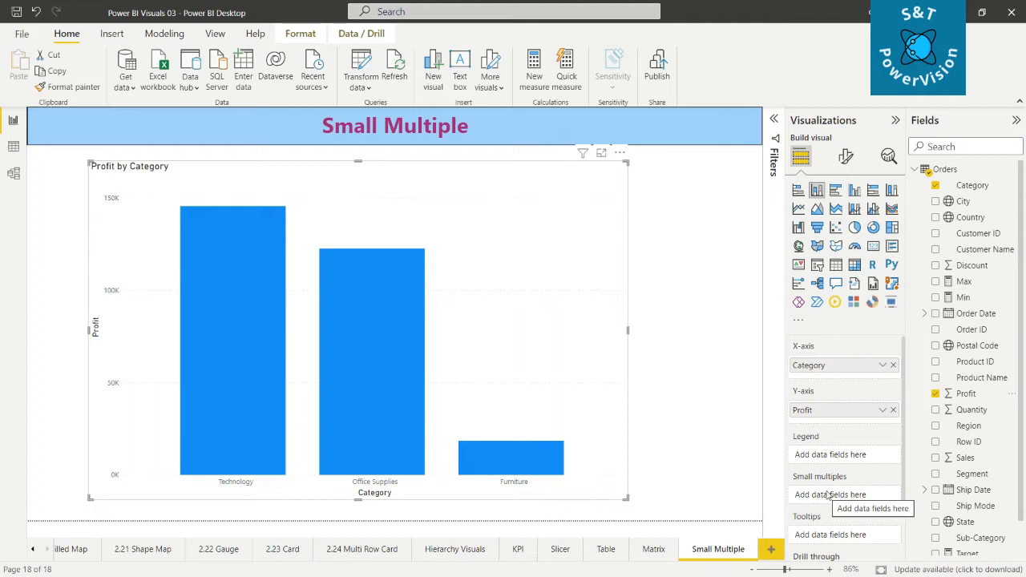
pyautogui.moveTo(968, 427)
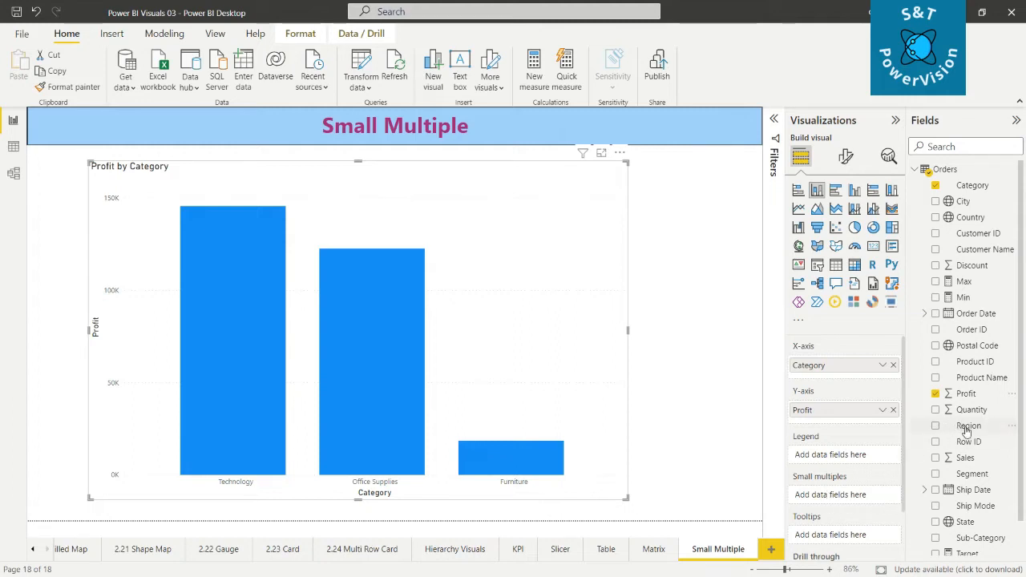
# - Use Region as the small-multiples field, giving Central, East, South and West panels
pyautogui.moveTo(968, 426); pyautogui.dragTo(833, 493)
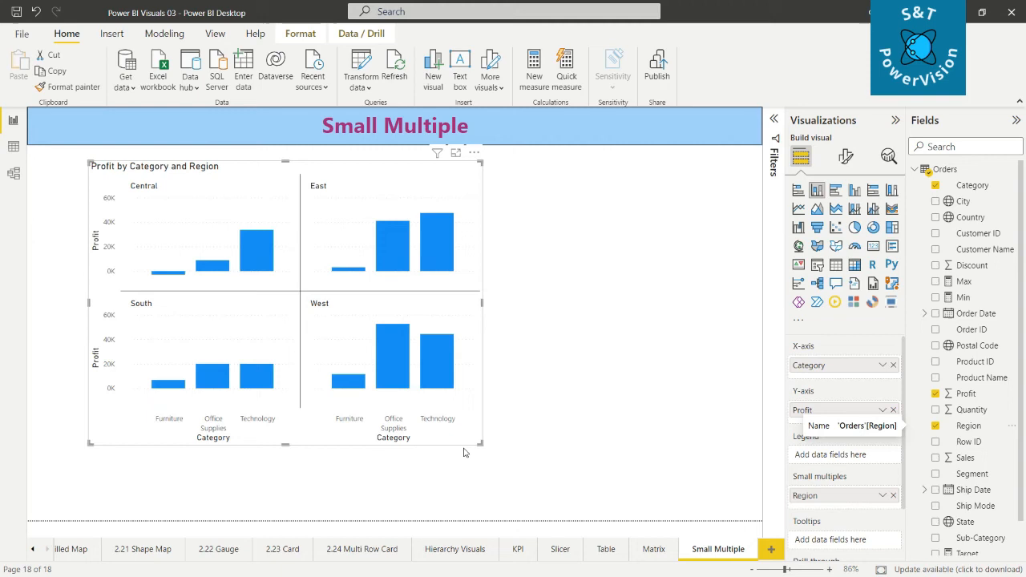
pyautogui.moveTo(256, 244)
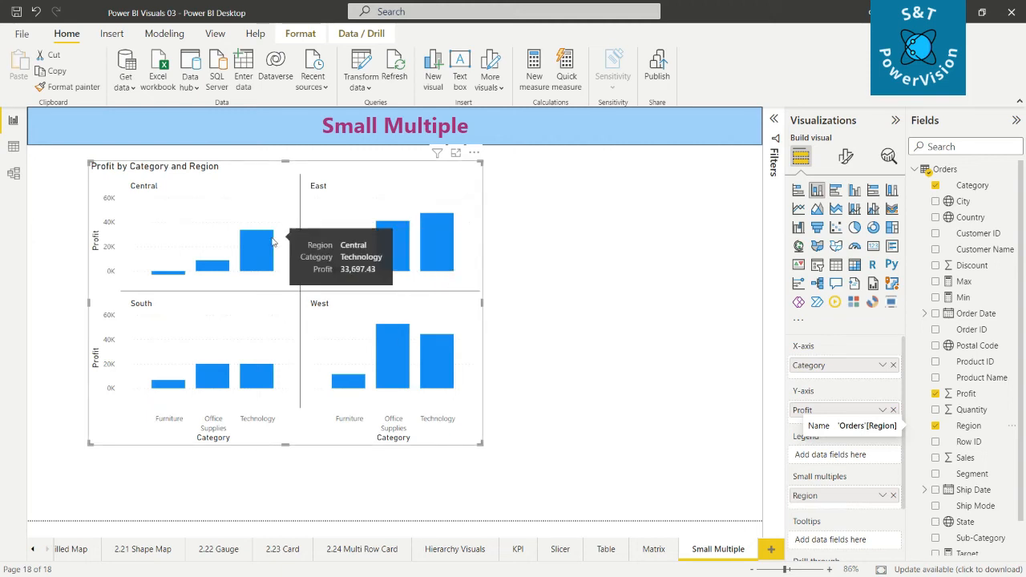
pyautogui.moveTo(263, 244)
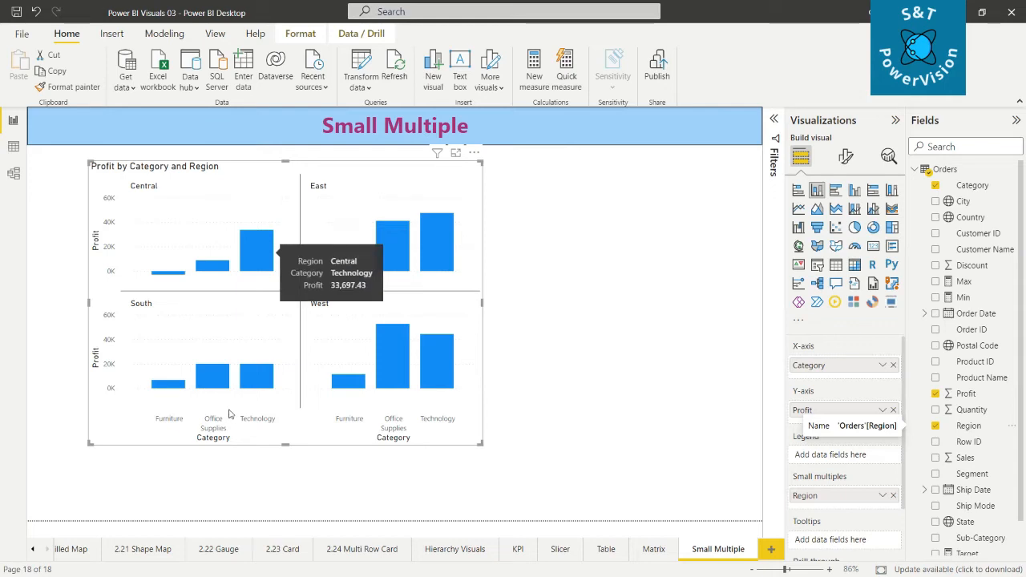
pyautogui.moveTo(259, 385)
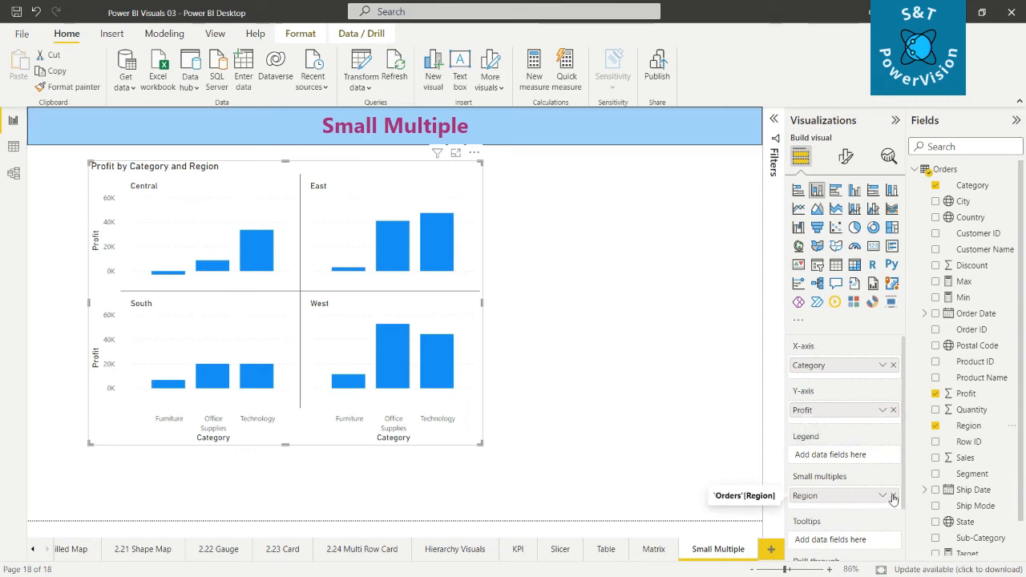
# - Swap the small-multiples field from Region to Ship Mode
pyautogui.click(893, 496)
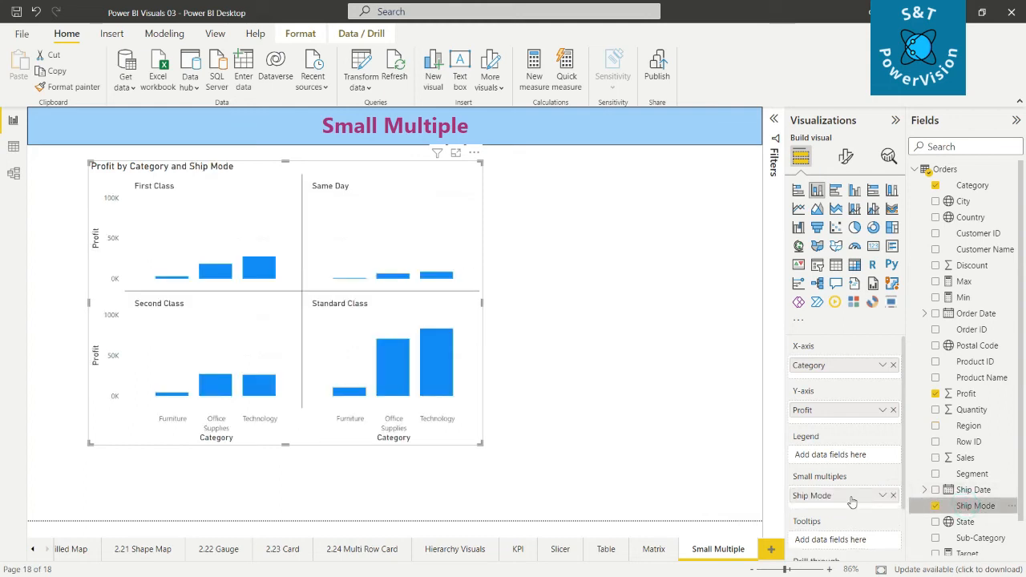
pyautogui.moveTo(170, 196)
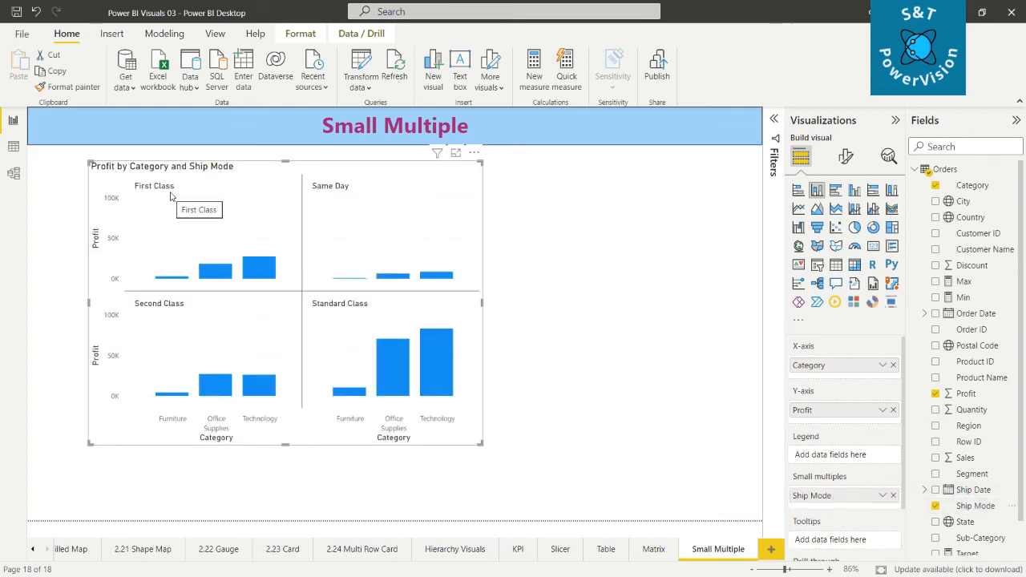
pyautogui.moveTo(350, 309)
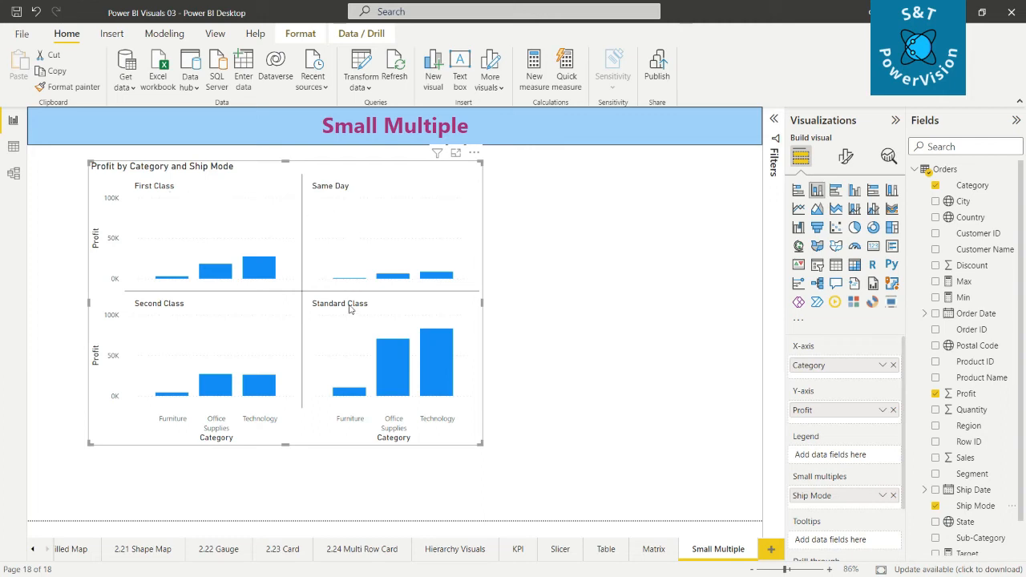
pyautogui.moveTo(169, 332)
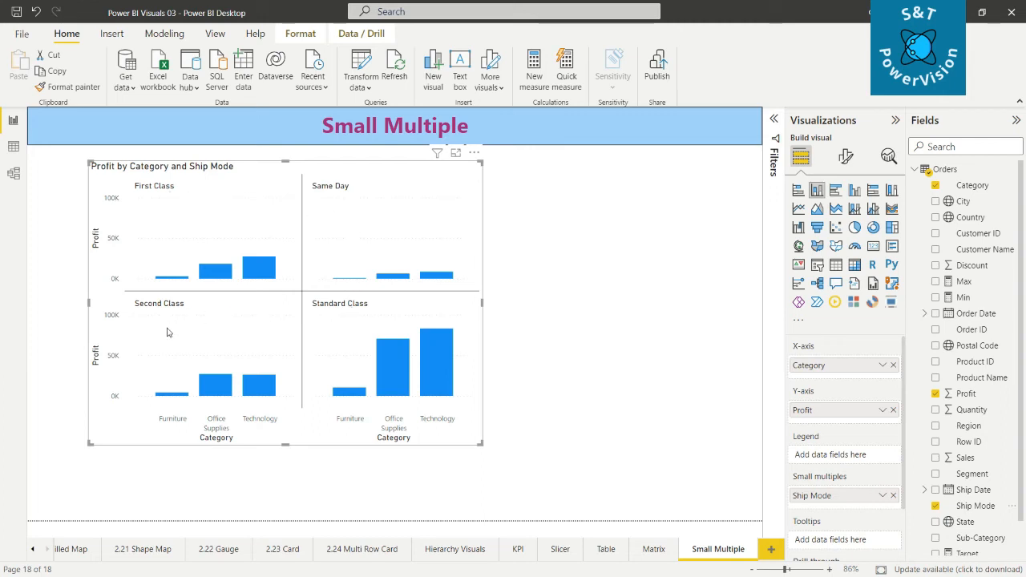
pyautogui.moveTo(335, 196)
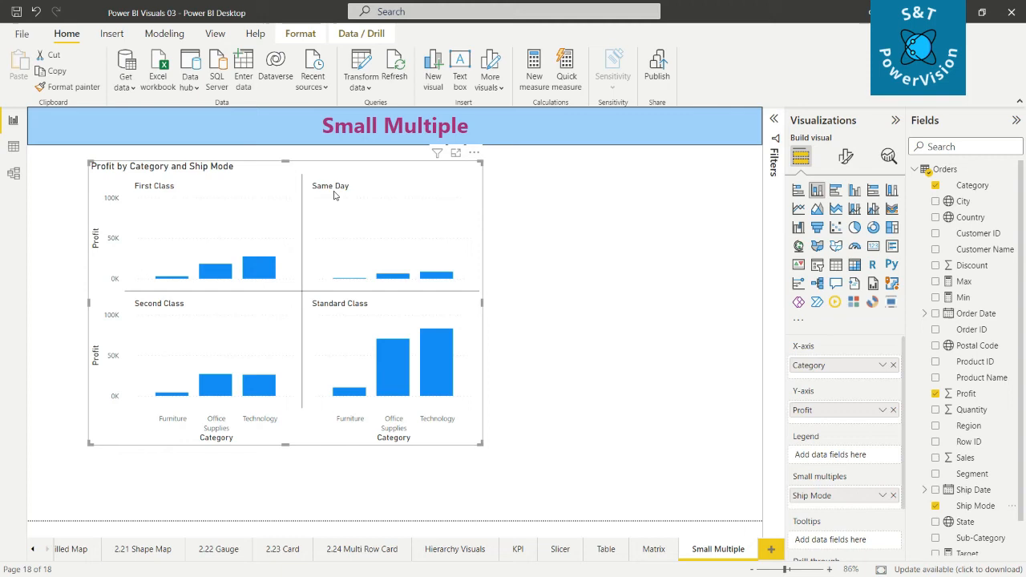
pyautogui.moveTo(857, 495)
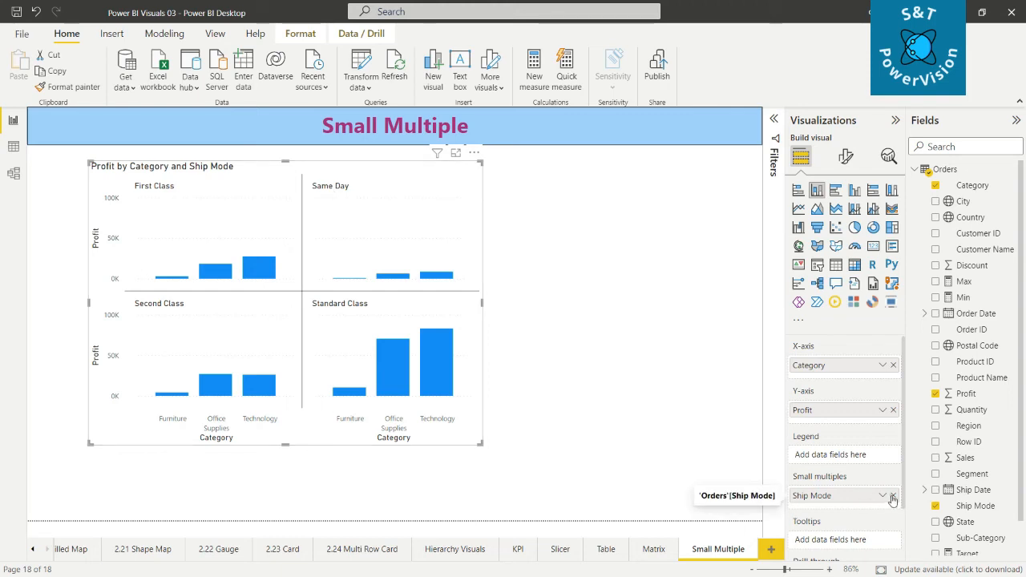
# - Replace Ship Mode with Sub-Category as the small-multiples field and review the panels
pyautogui.click(891, 495)
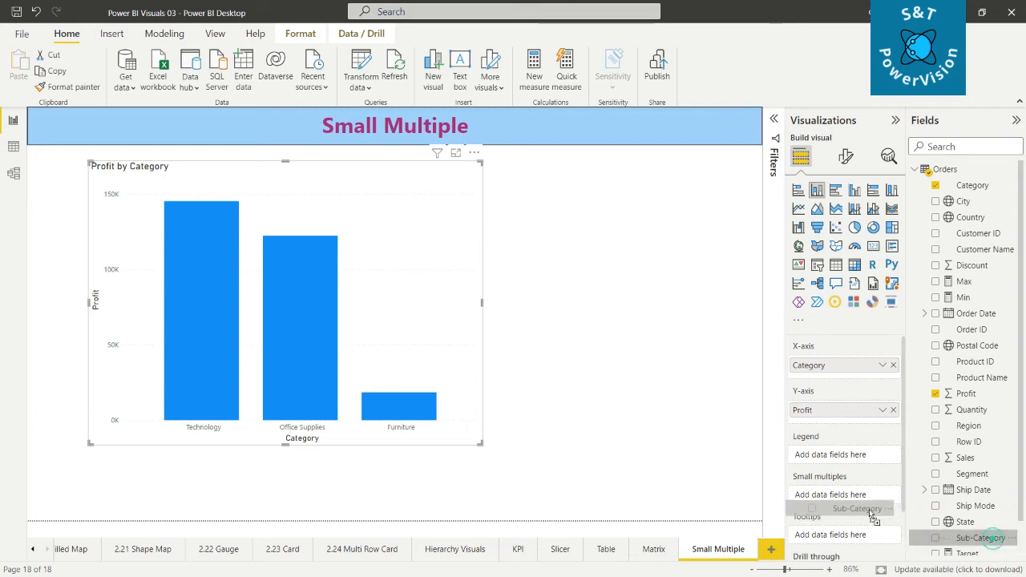
pyautogui.click(869, 510)
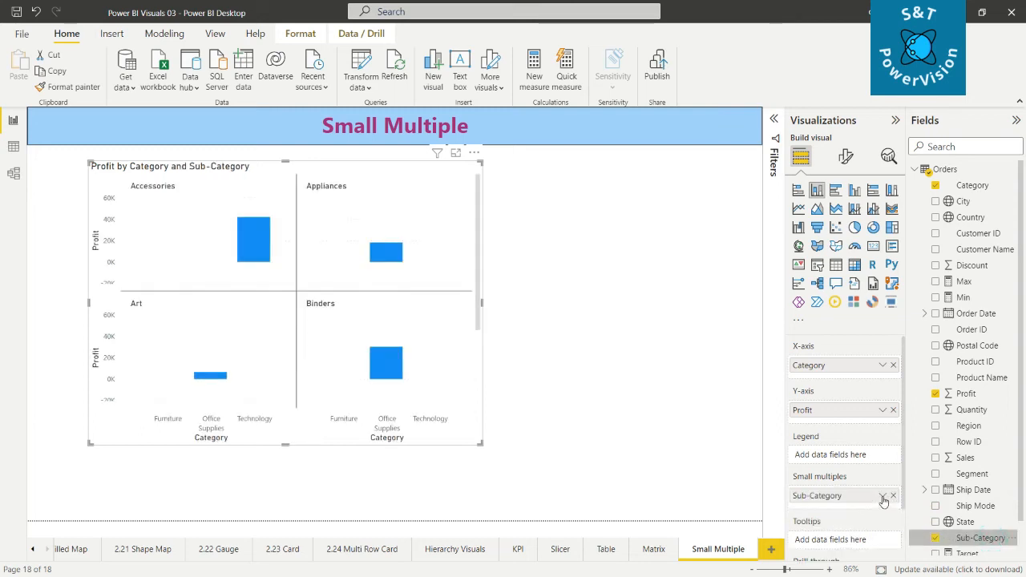
pyautogui.moveTo(980, 548)
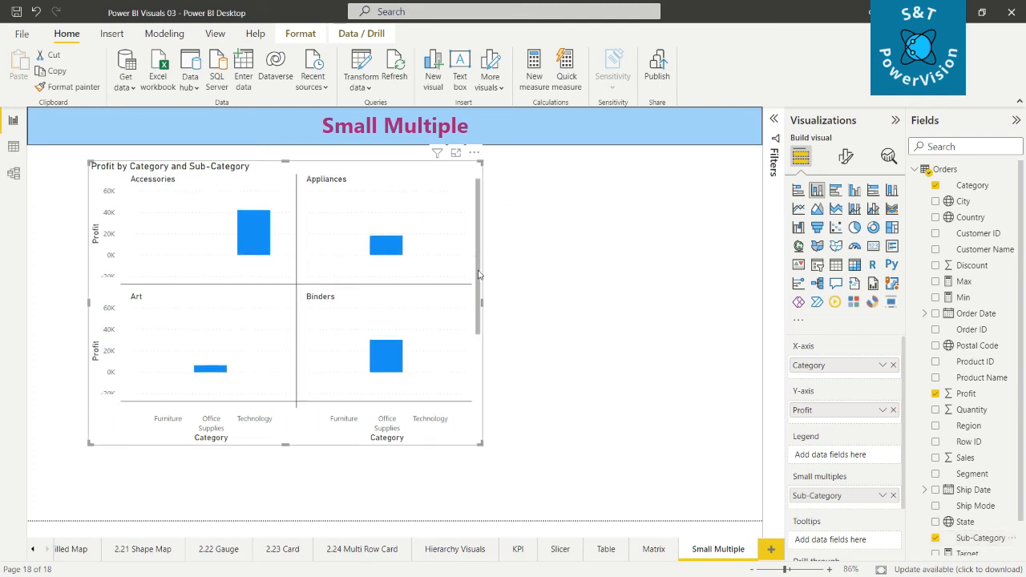
pyautogui.scroll(-3)
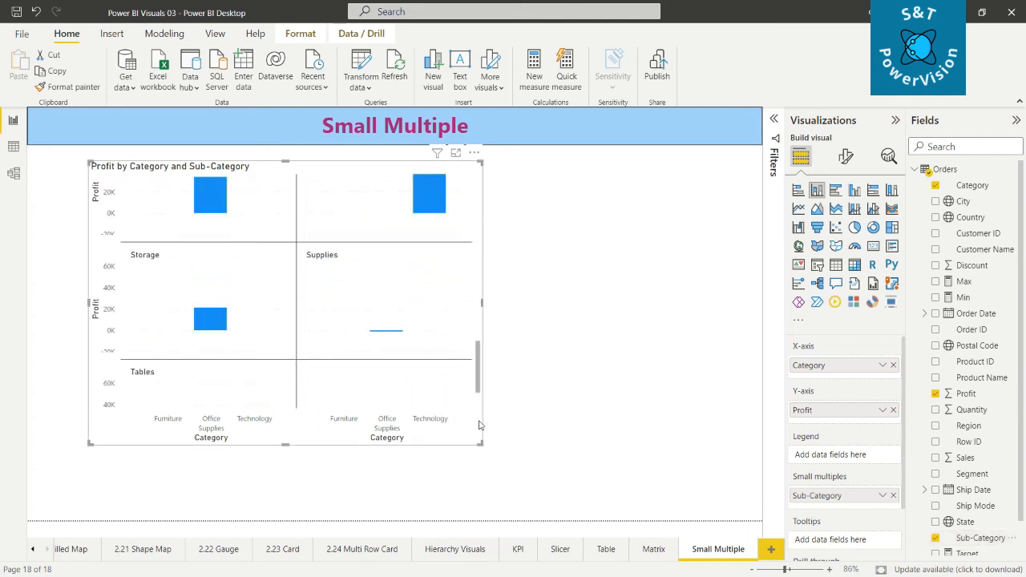
pyautogui.scroll(-3)
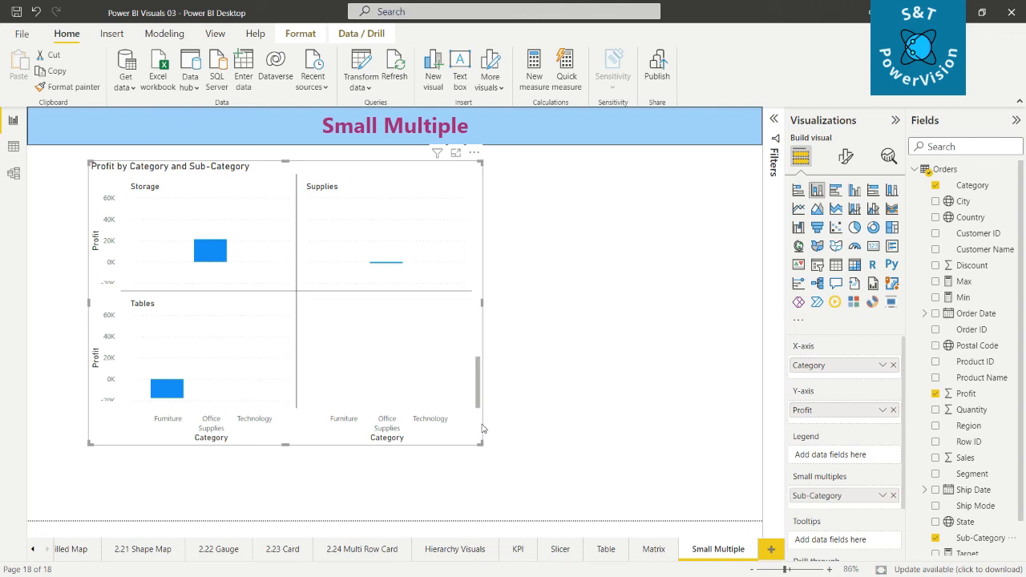
pyautogui.scroll(3)
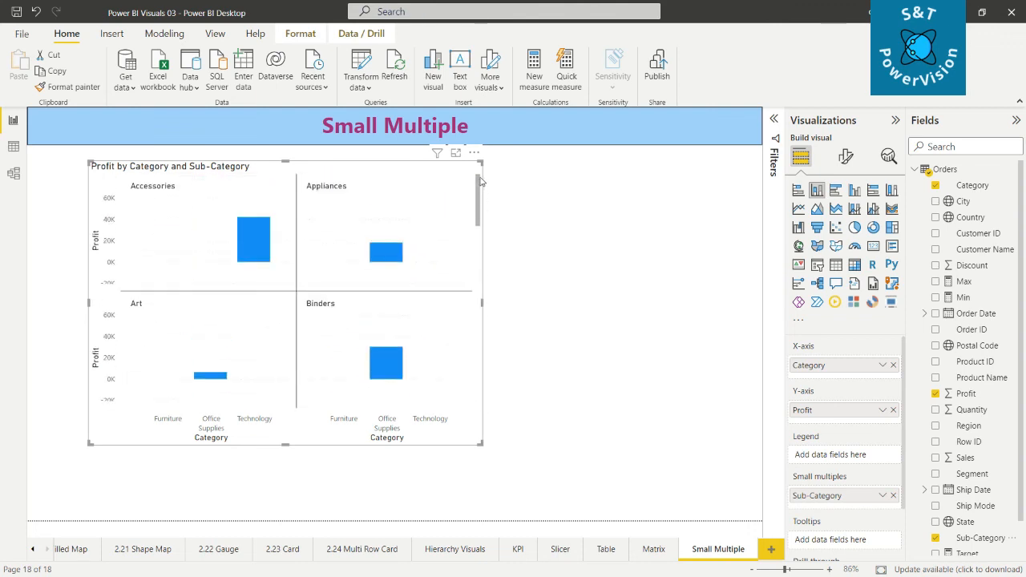